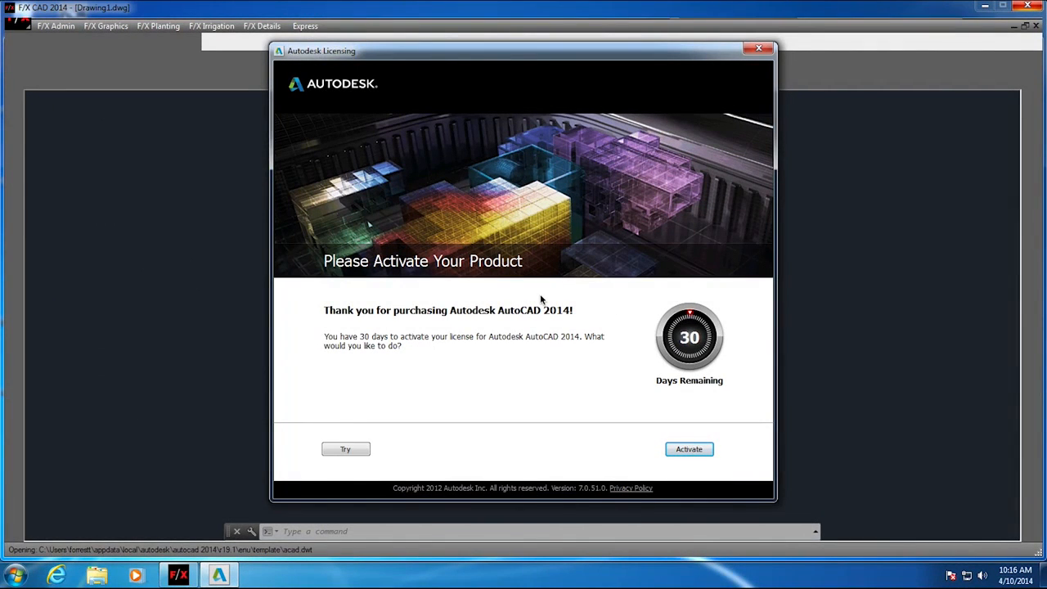
mouse_move(394, 443)
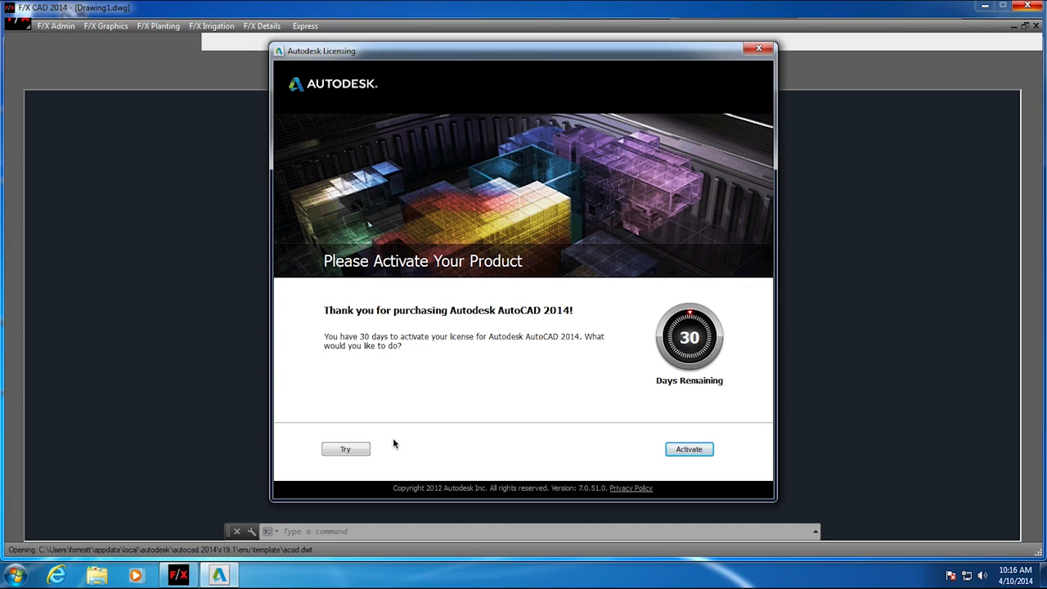
mouse_move(688, 408)
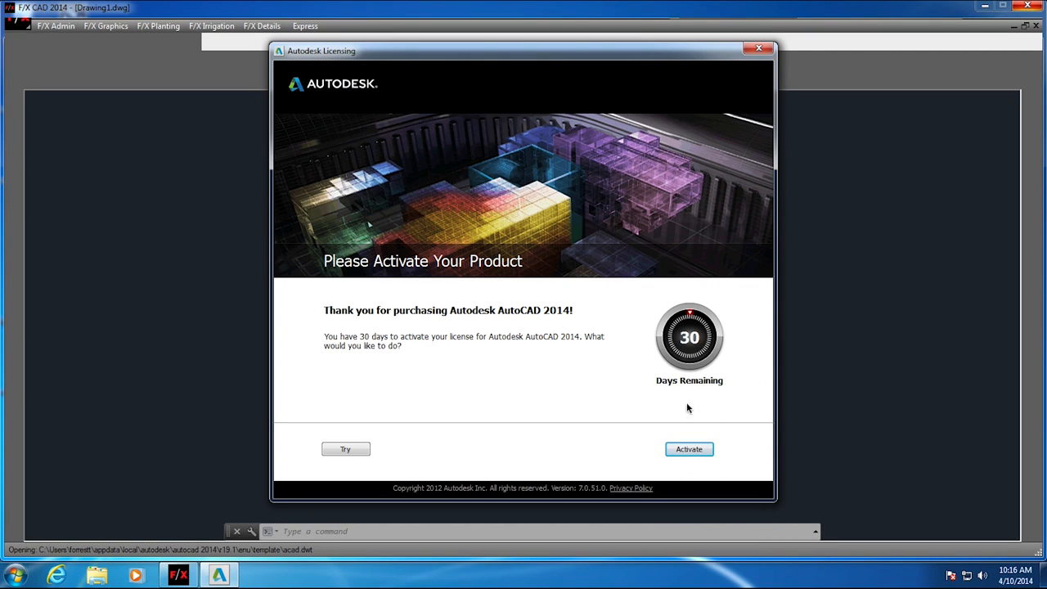
- Activate the AutoCAD 2014 license from the 30-days-remaining licensing prompt
click(689, 449)
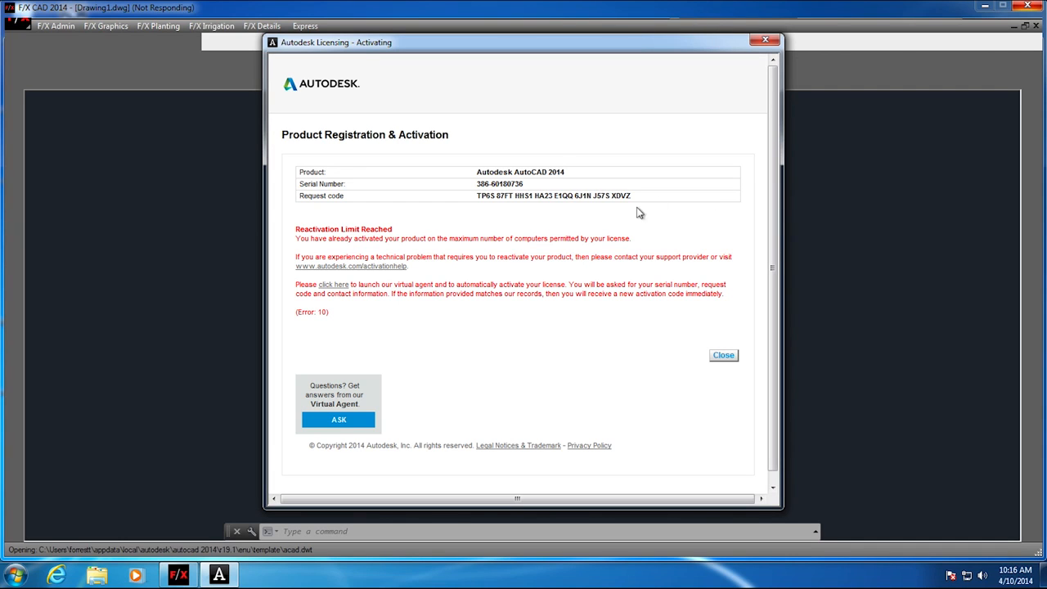
- Copy the Product, Serial Number and Request code table from the Reactivation Limit page
double_click(333, 229)
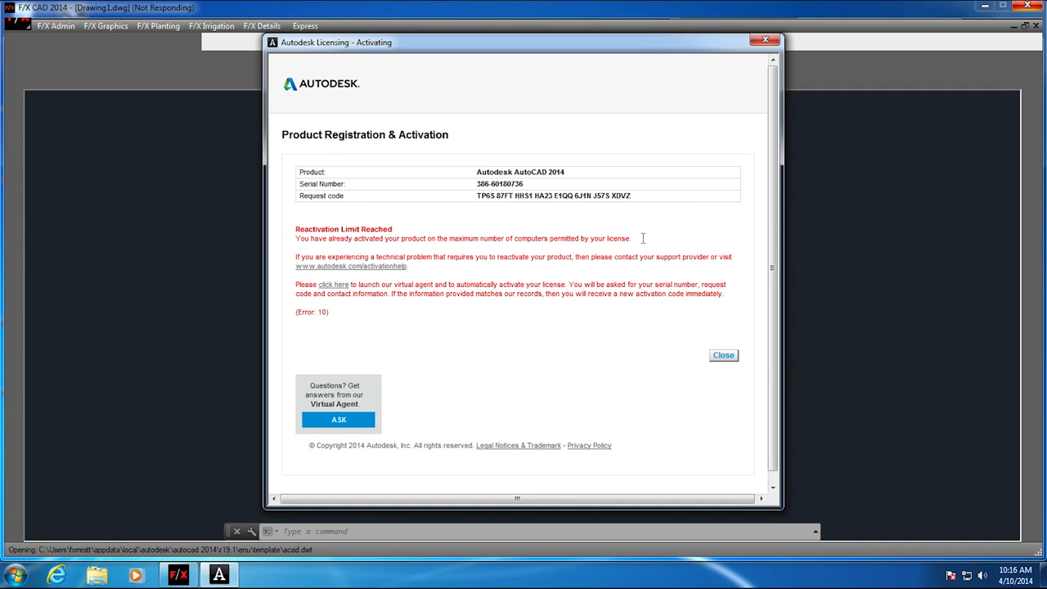
mouse_move(652, 201)
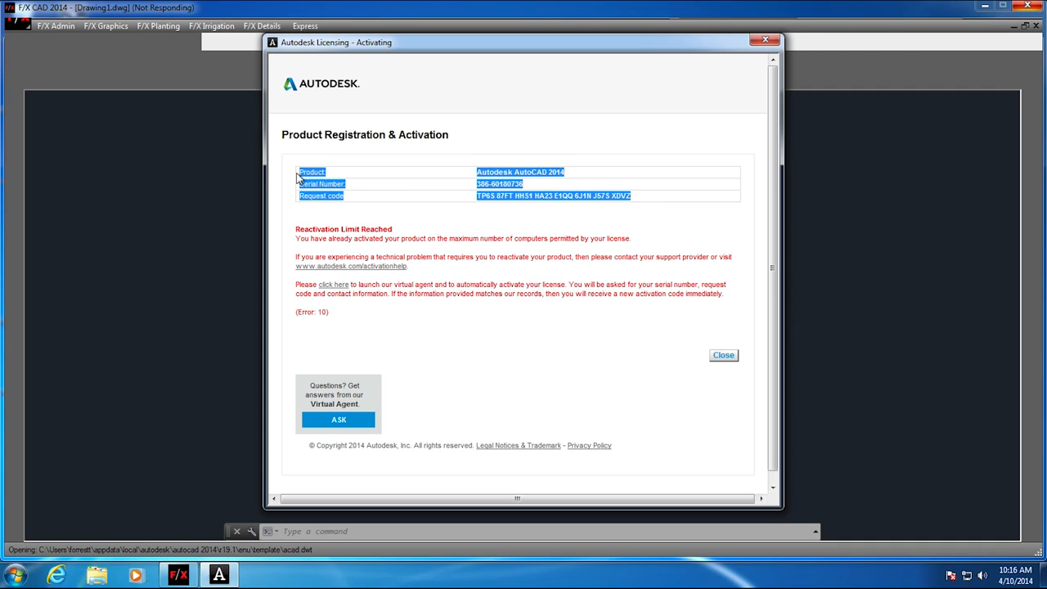
mouse_move(326, 196)
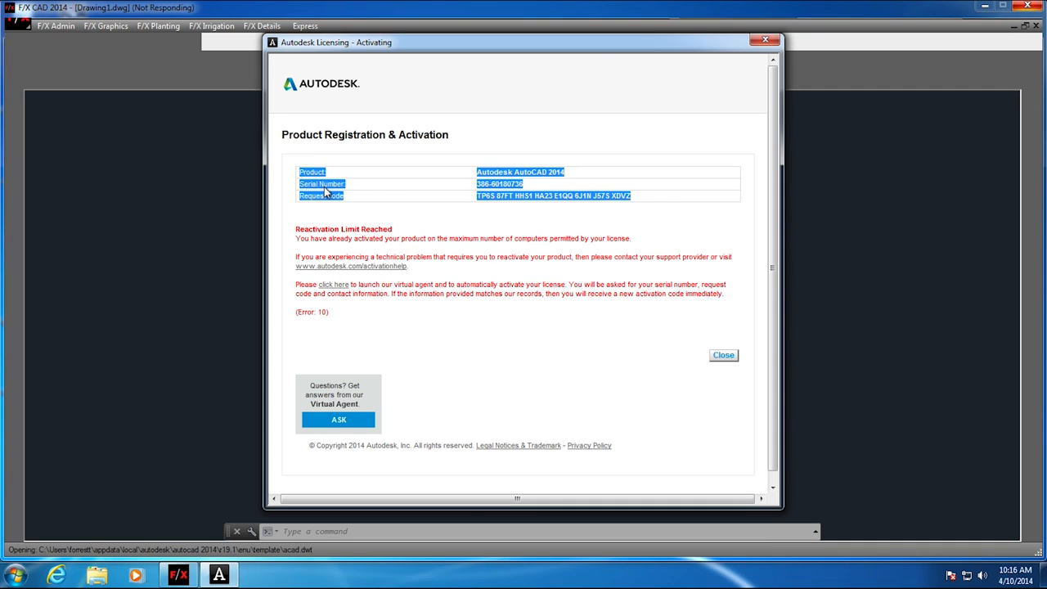
key(Ctrl+c)
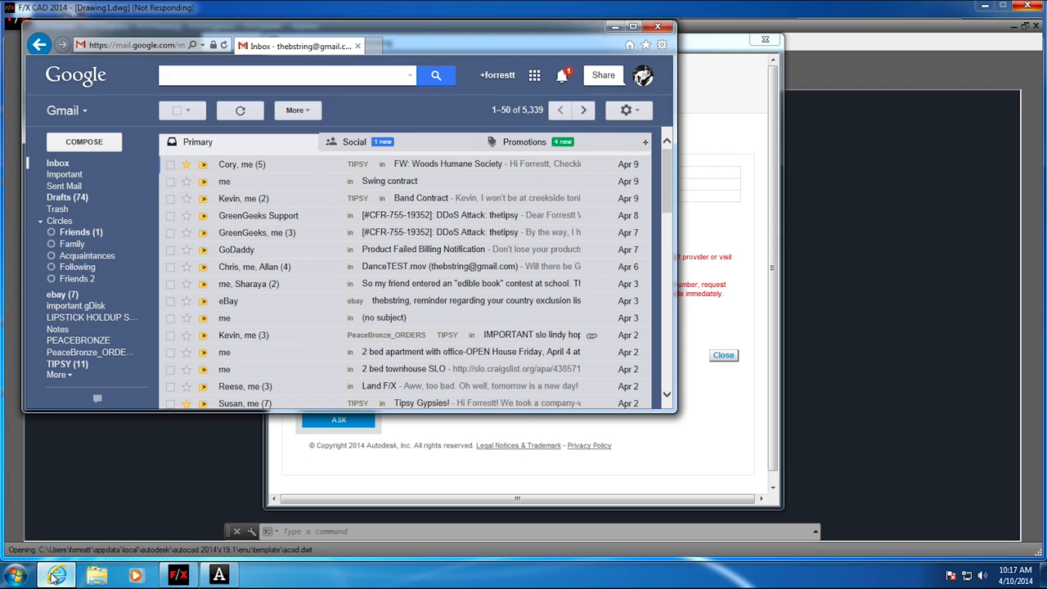
- Start an email to Land F/X support with subject 'FXCAD Activation'
click(84, 142)
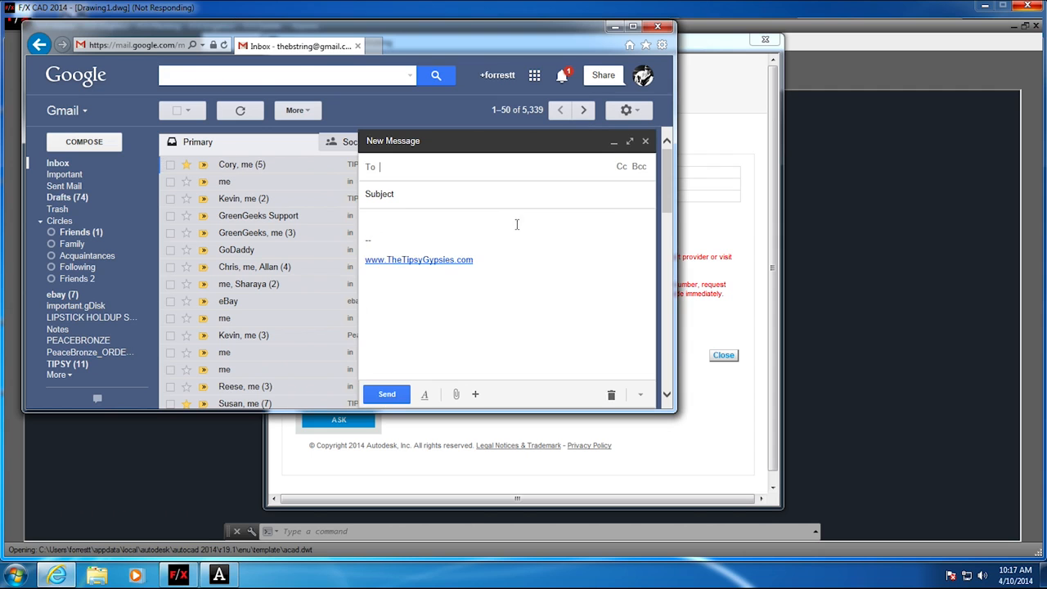
text(support)
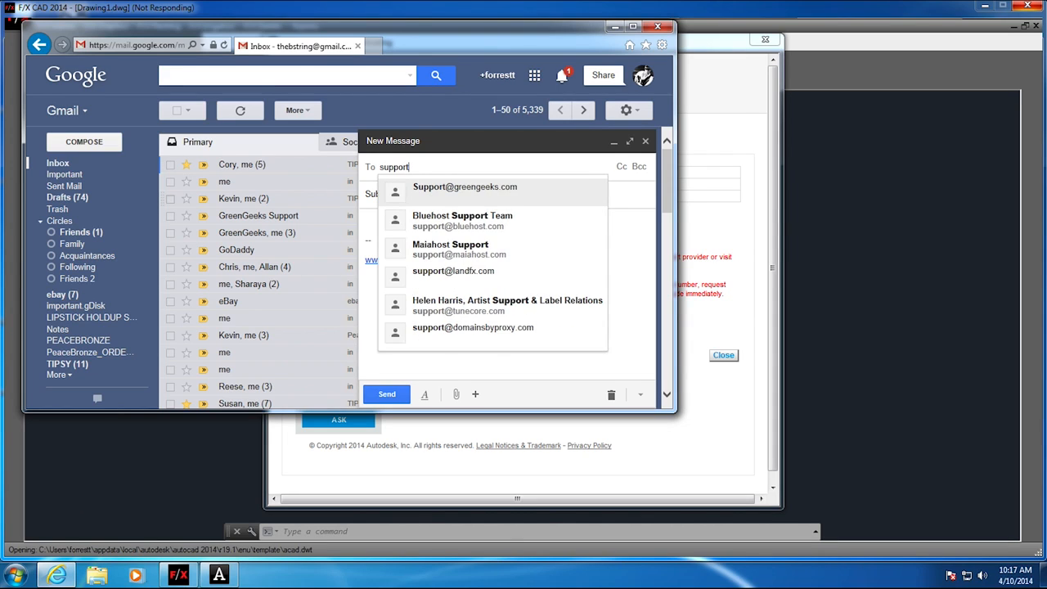
click(454, 270)
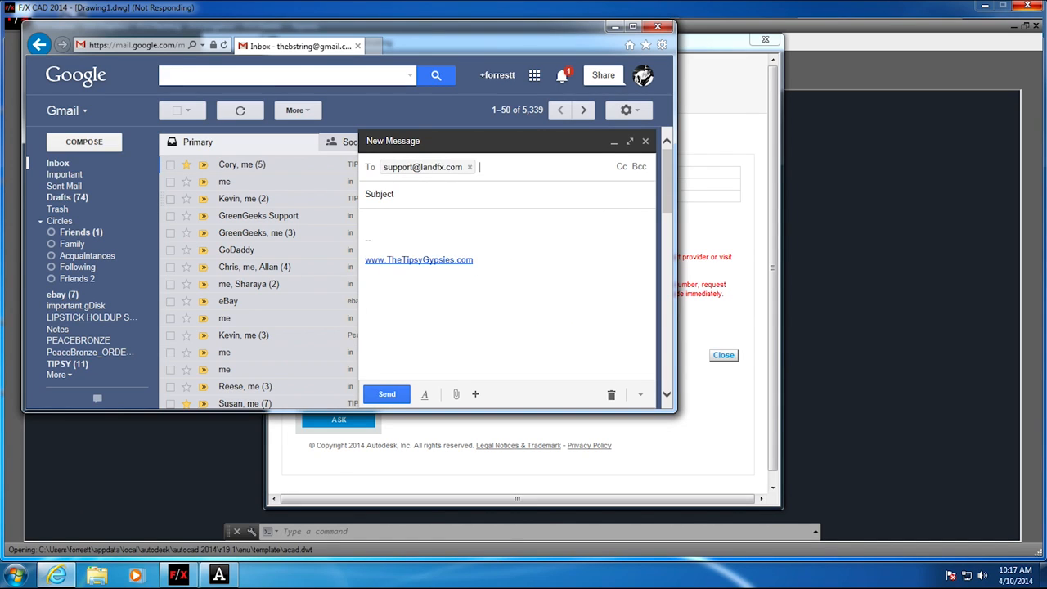
text(FXCAD Activation)
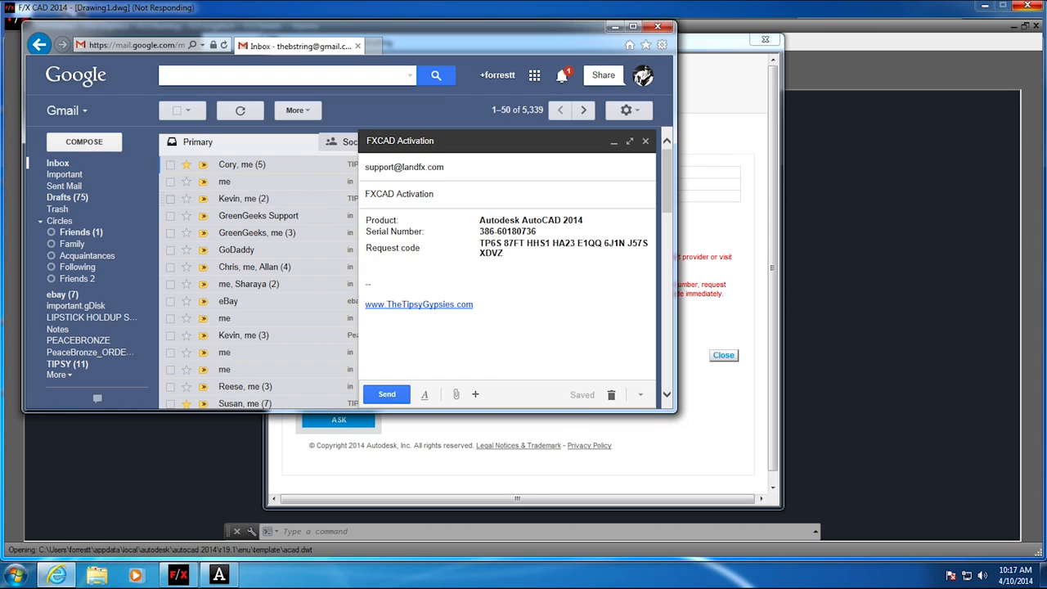
- Add Name and Company to the pasted registration details and send the email
text(Nam)
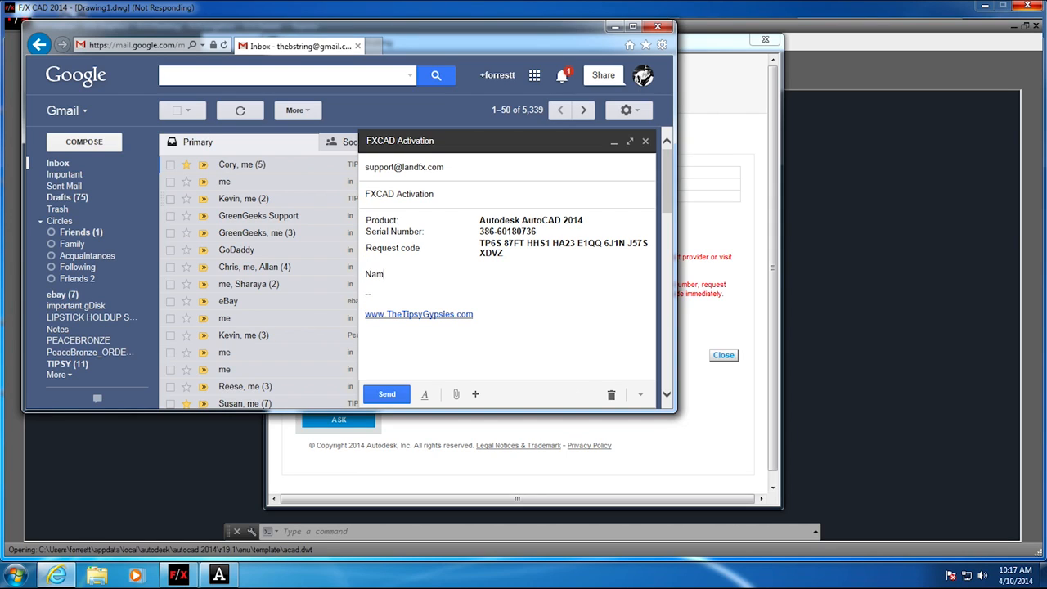
text(e, Company)
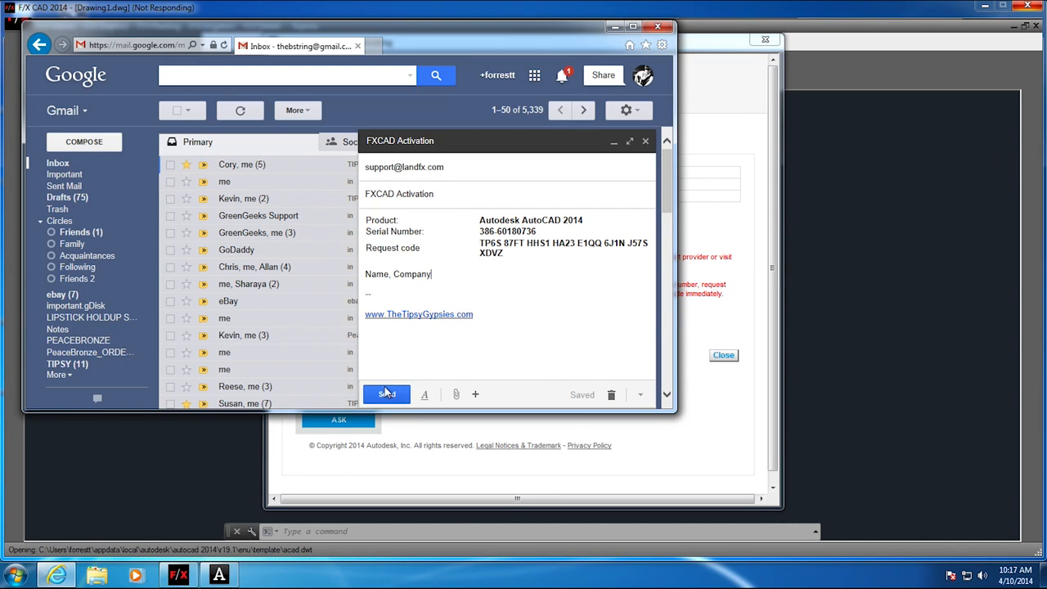
click(386, 394)
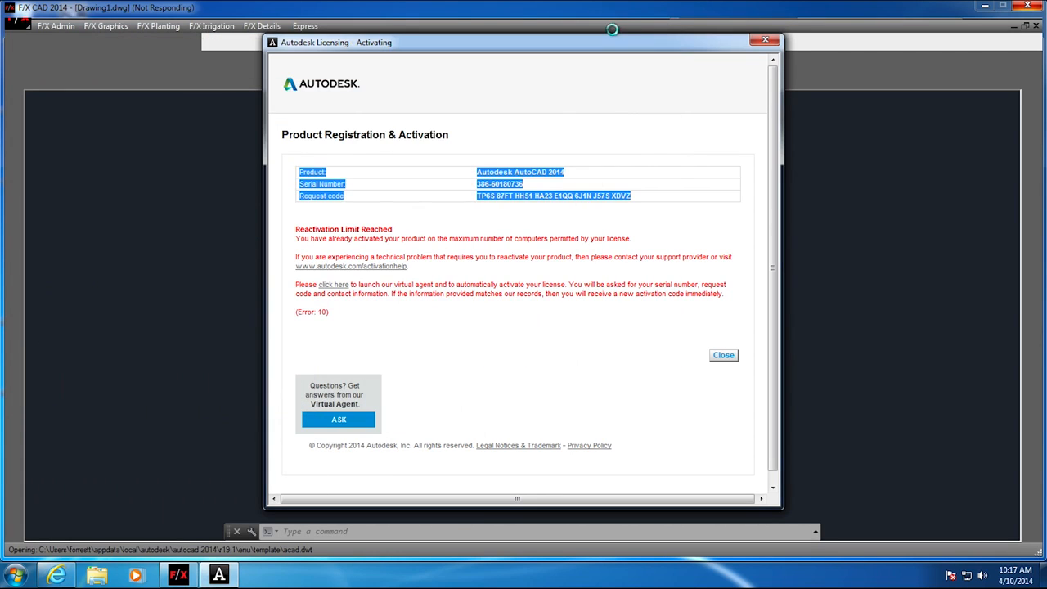
mouse_move(725, 355)
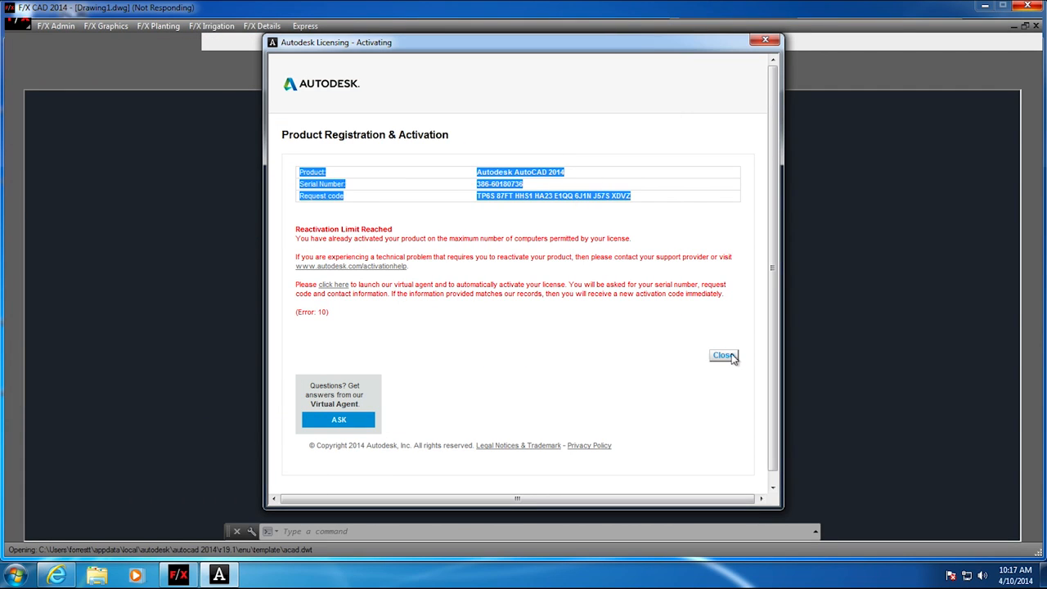
- Cancel the unfinished registration and choose Try in the licensing dialog
click(722, 356)
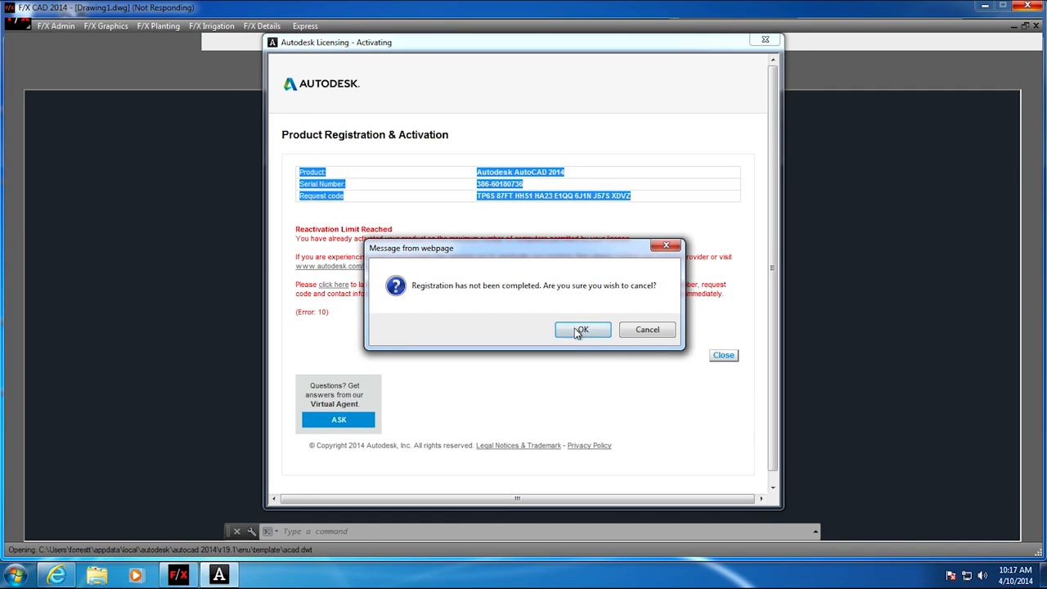
click(583, 330)
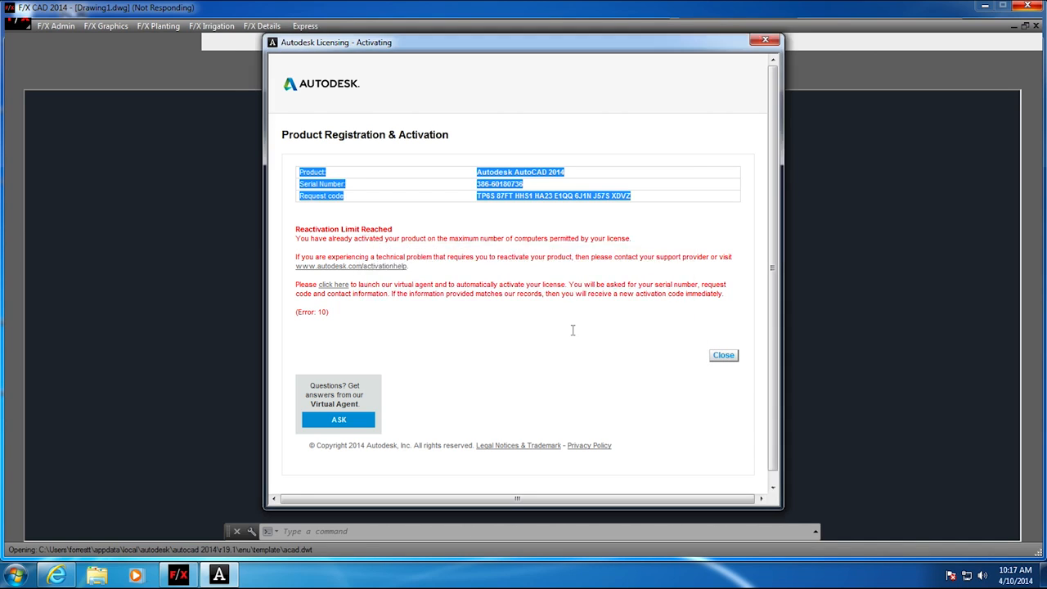
click(723, 355)
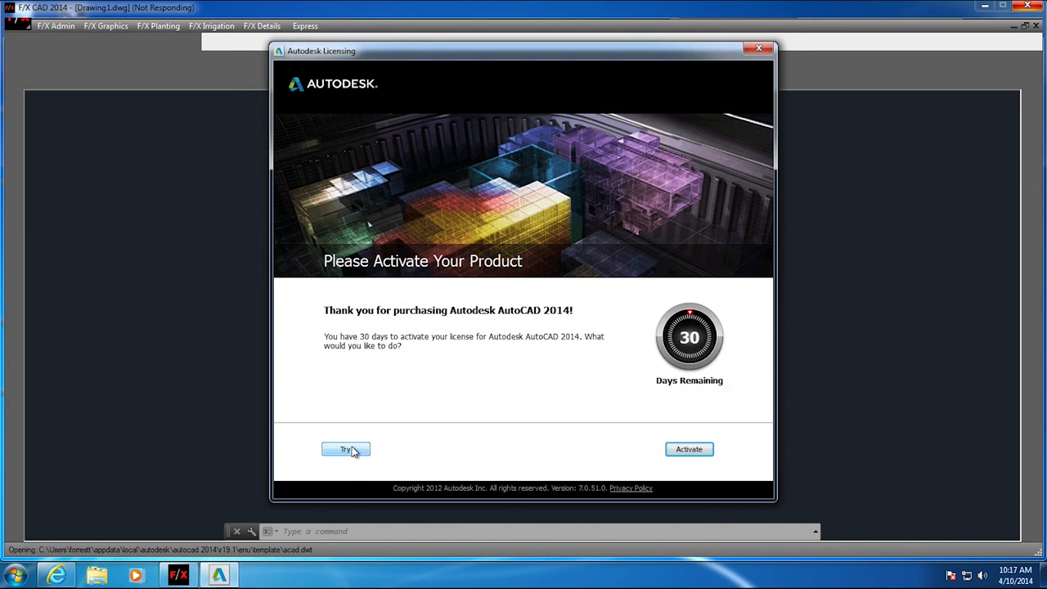
click(345, 450)
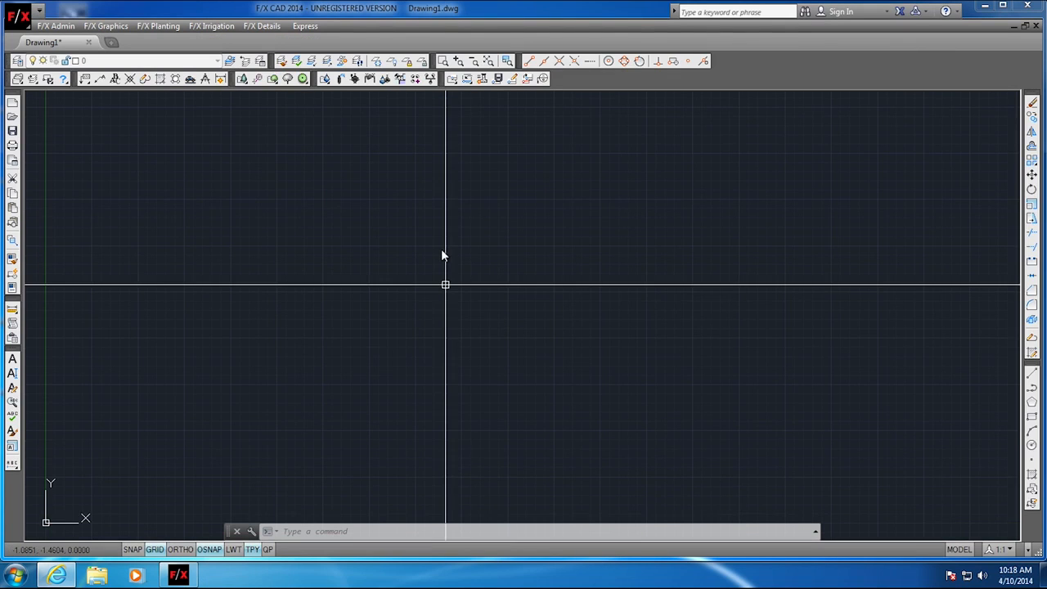
mouse_move(447, 340)
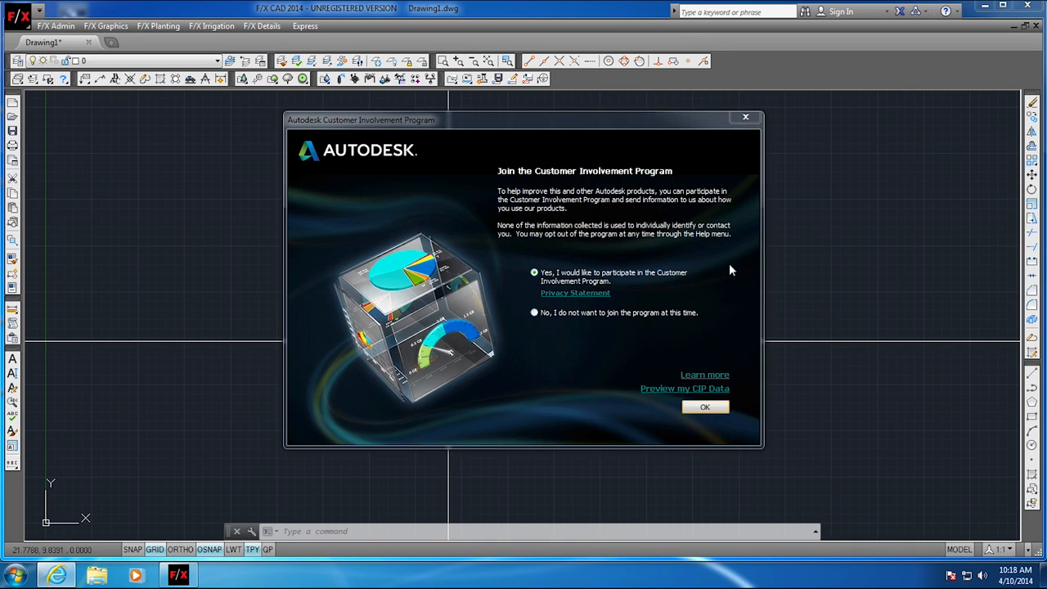
- Select 'No, I do not want to join' in the Customer Involvement Program dialog
click(533, 312)
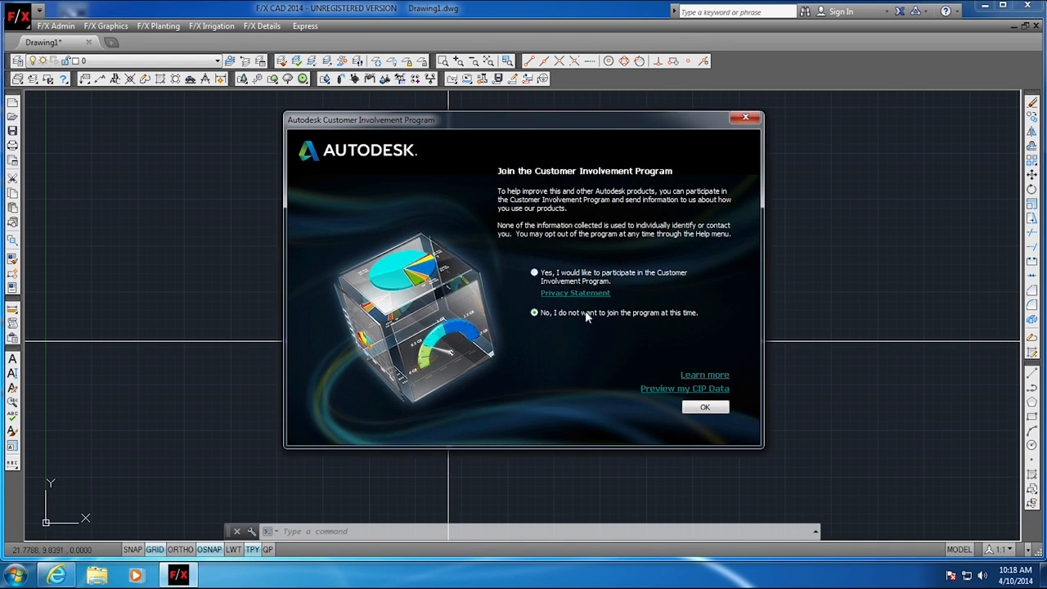
click(705, 407)
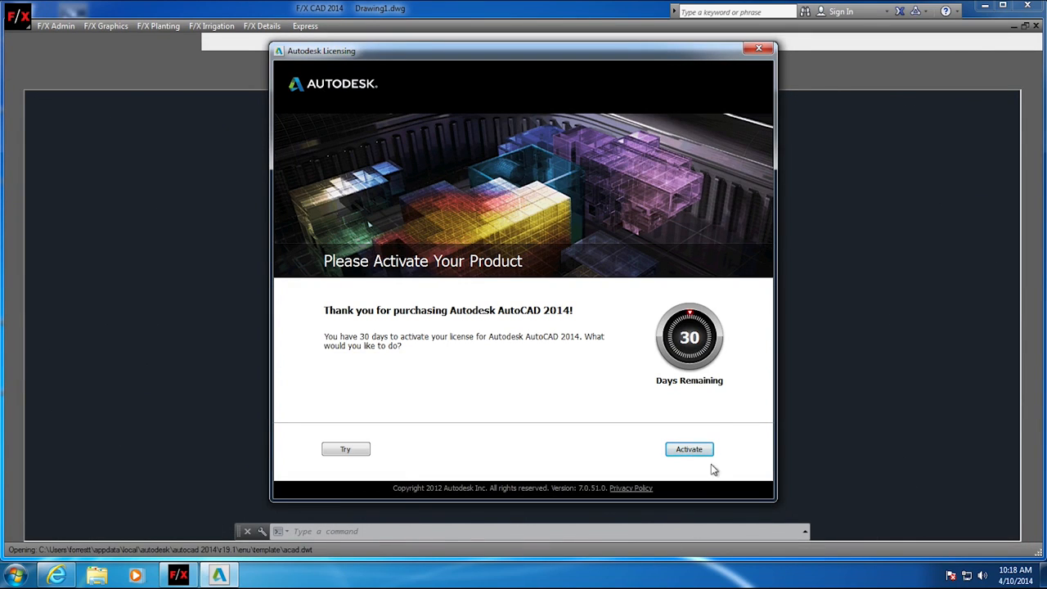
- Activate again and select 'I have an activation code from Autodesk'
click(689, 449)
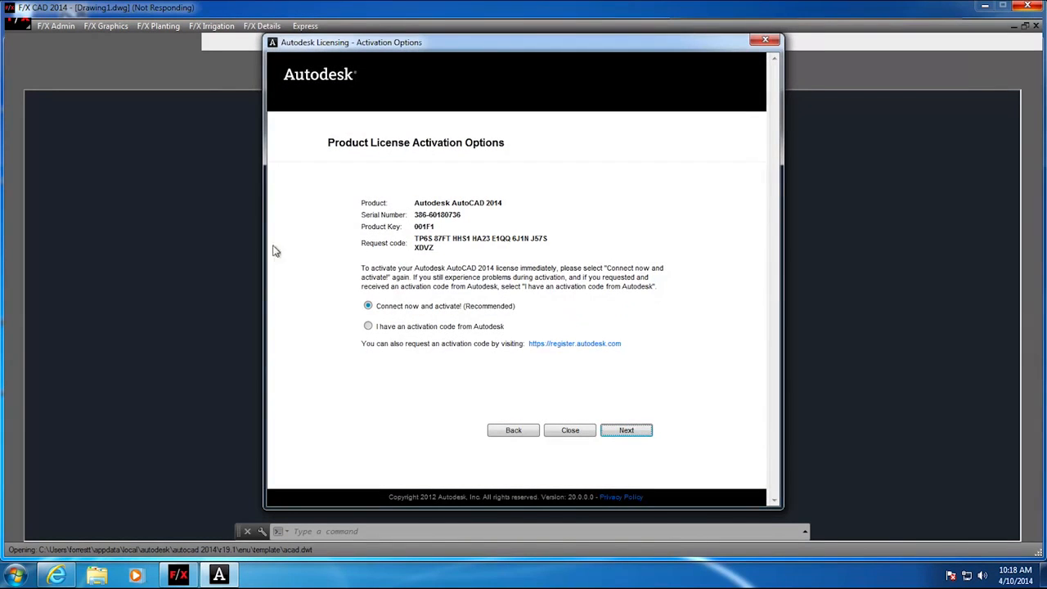
mouse_move(393, 334)
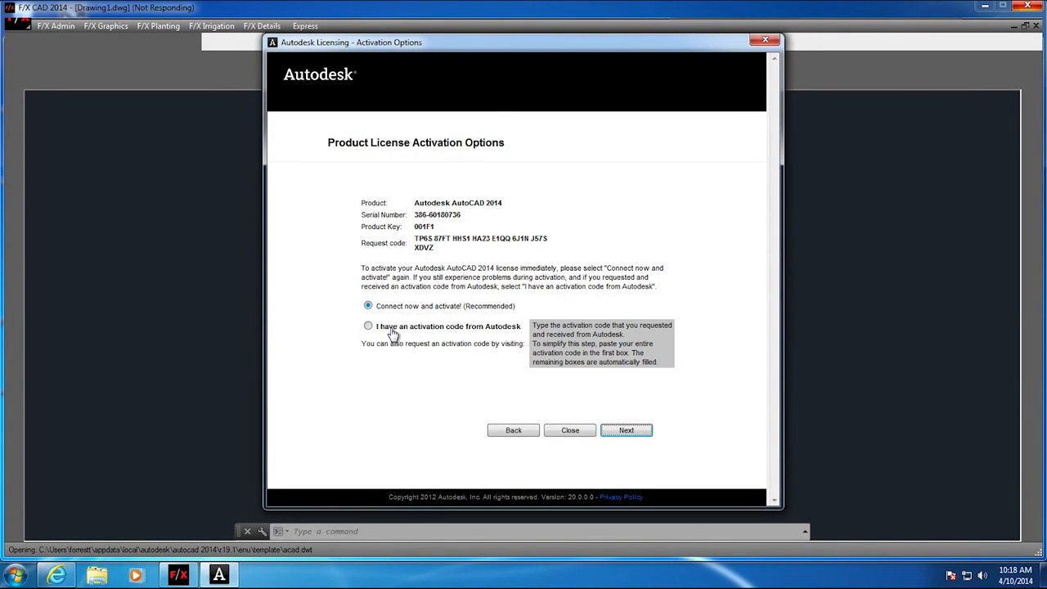
click(368, 325)
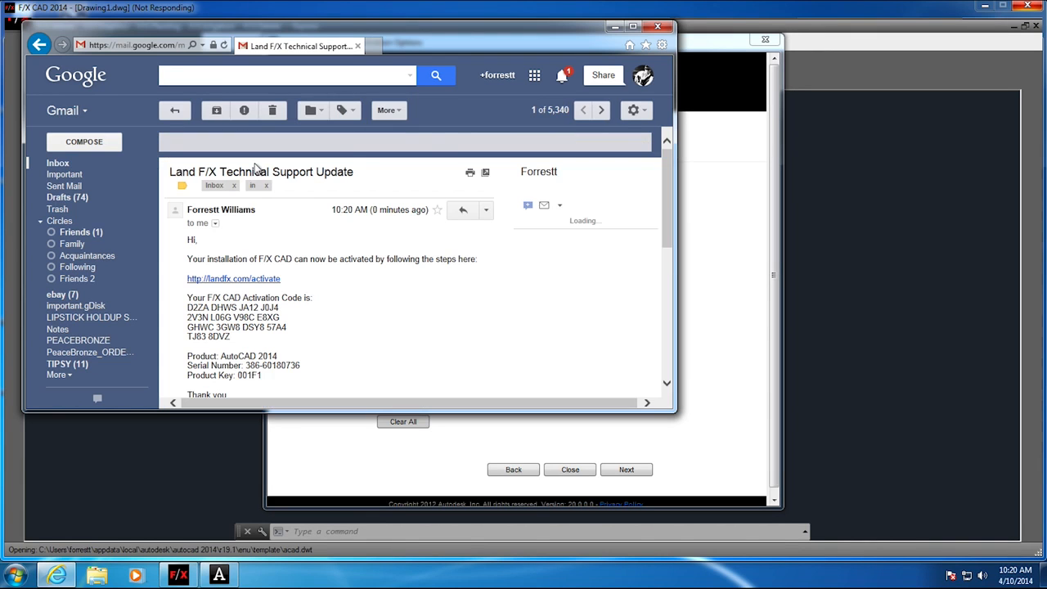
- Copy the activation code lines from the Land F/X Technical Support Update email
scroll(down, 3)
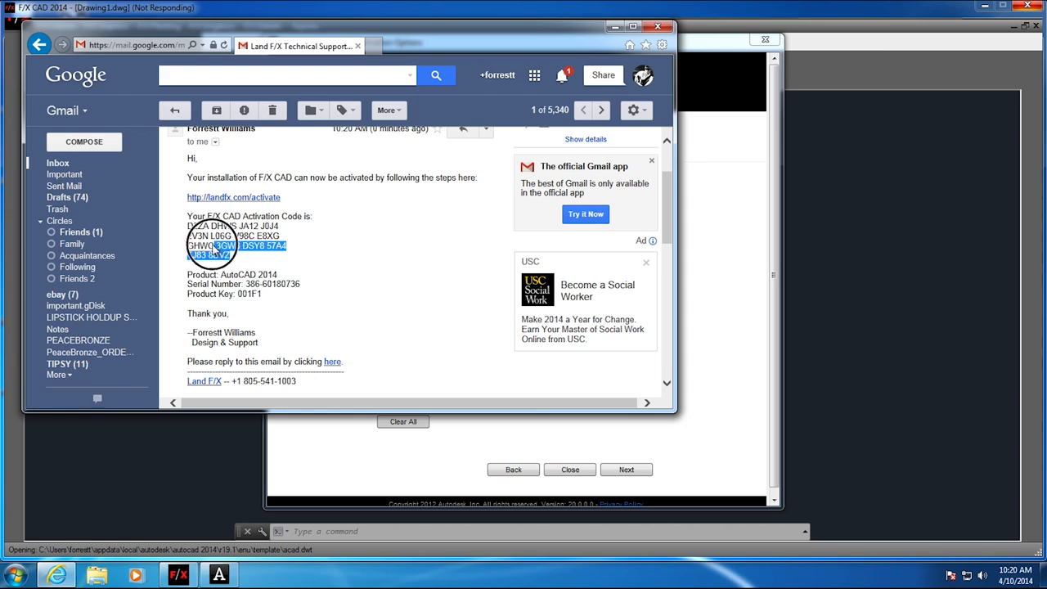
key(ctrl+c)
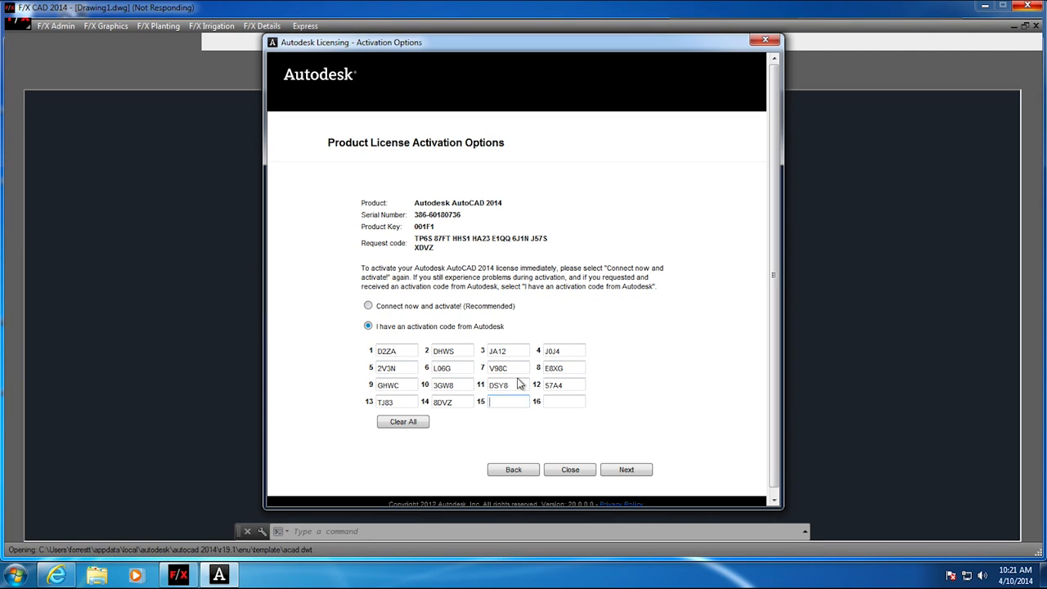
mouse_move(626, 469)
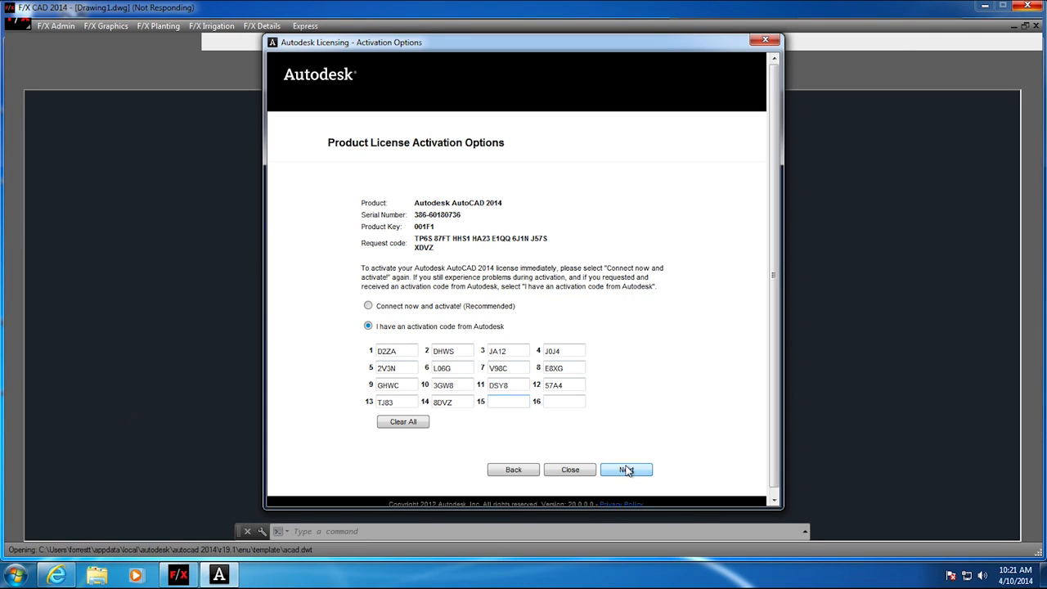